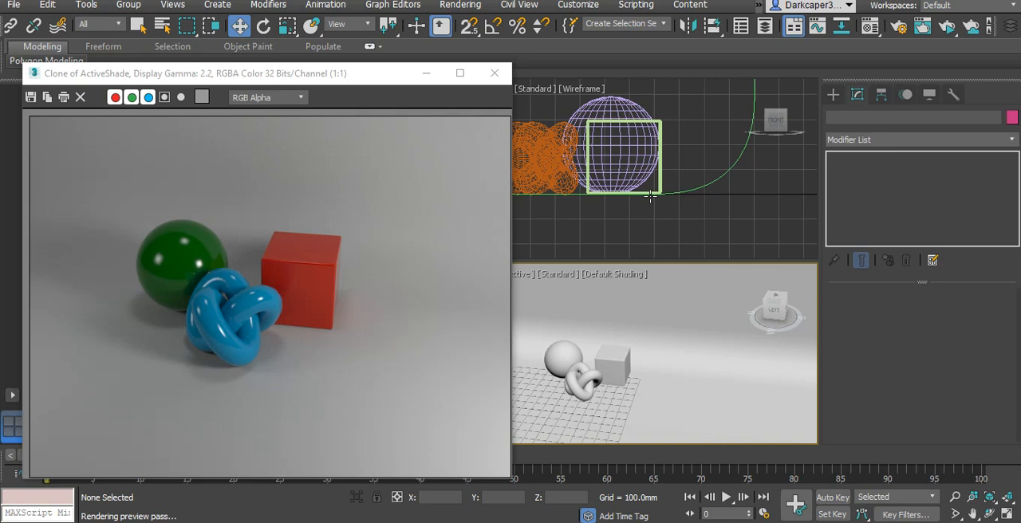
pyautogui.moveTo(272, 288)
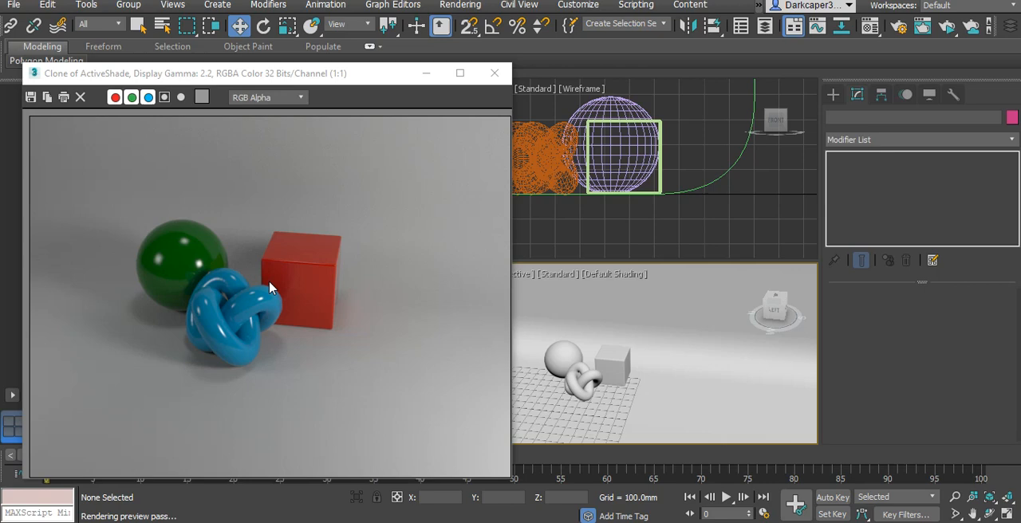
# Close the ActiveShade clone and switch the Lights category to Arnold
pyautogui.click(494, 72)
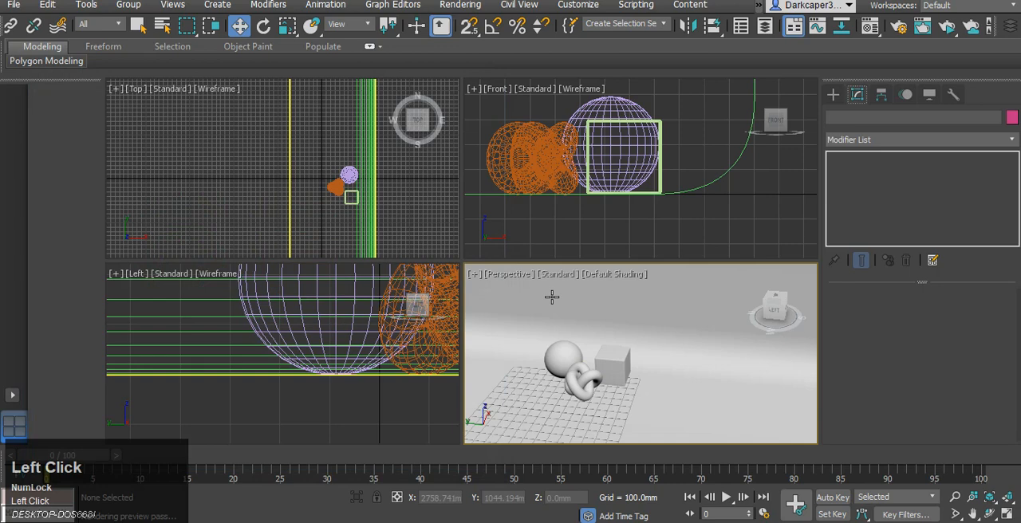
pyautogui.click(833, 95)
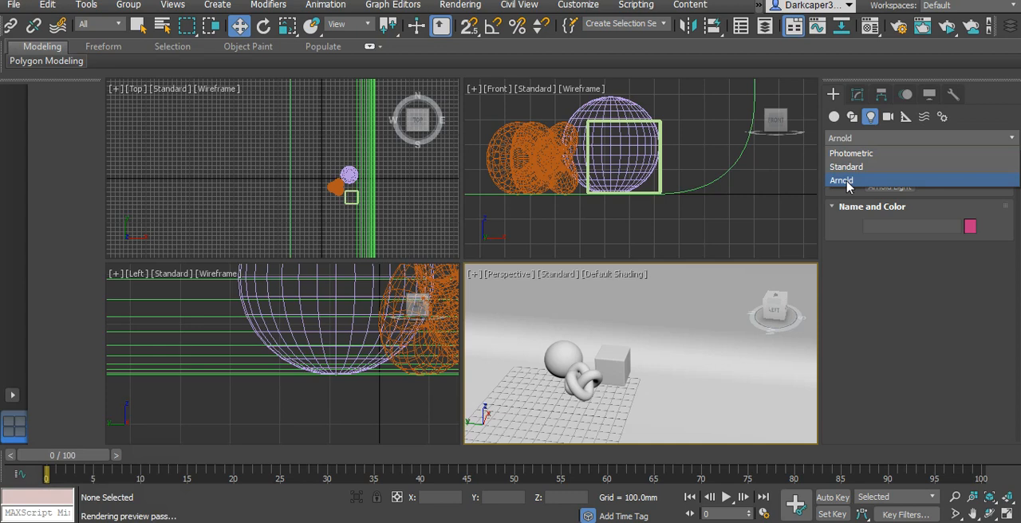
pyautogui.click(842, 180)
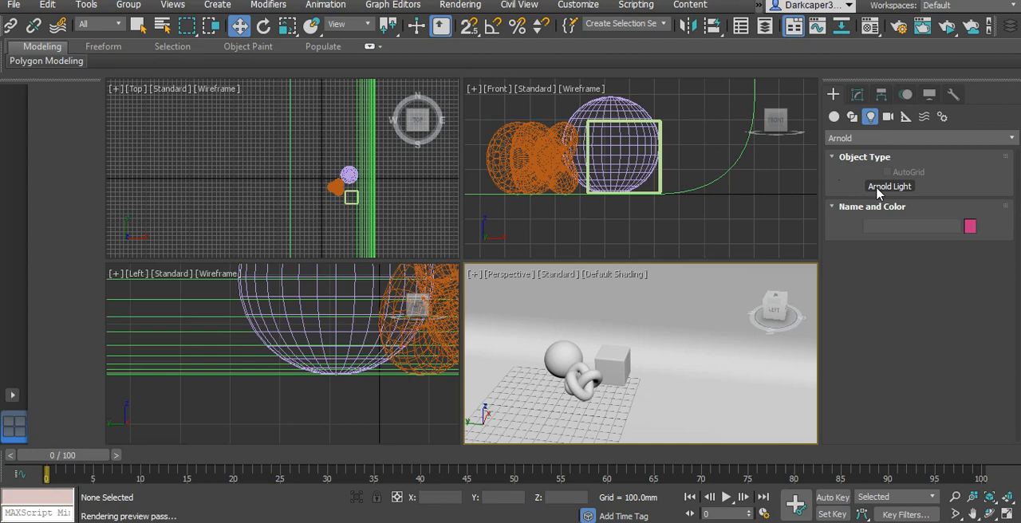
# Place ArnoldLight001 in the viewport above the sphere, cube and knot
pyautogui.click(890, 186)
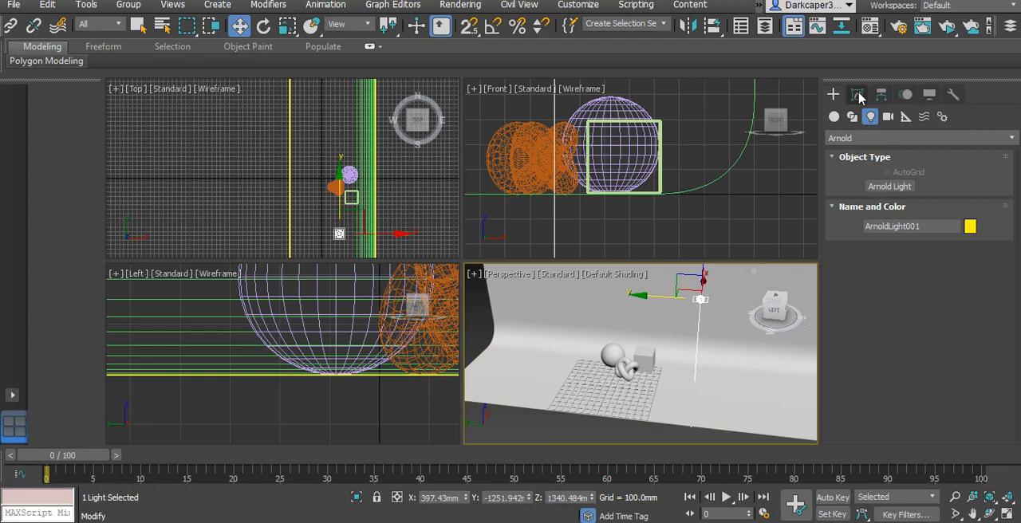
# Launch an ActiveShade render showing the scene dark under ArnoldLight001
pyautogui.click(858, 94)
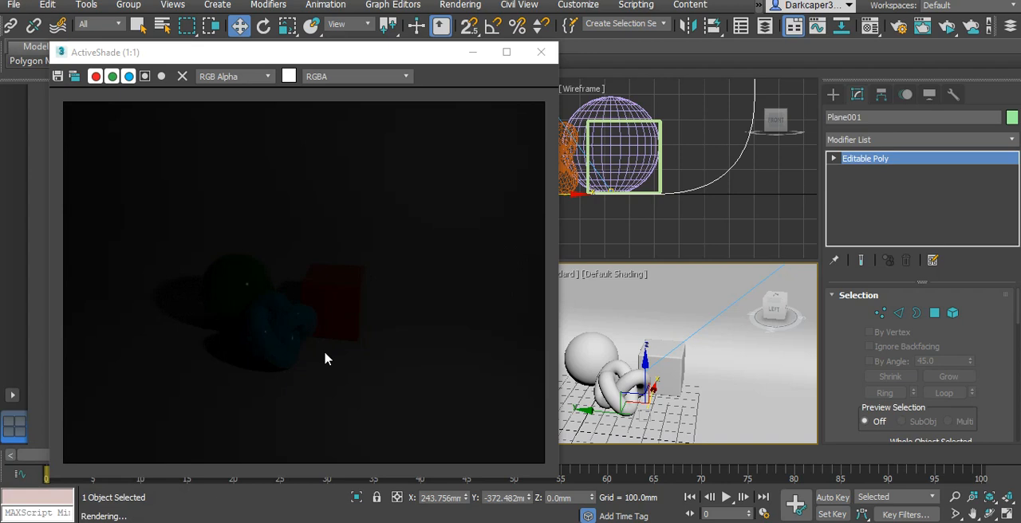
# Select ArnoldLight001 and show its intensity and exposure settings in the Modify panel
pyautogui.click(733, 310)
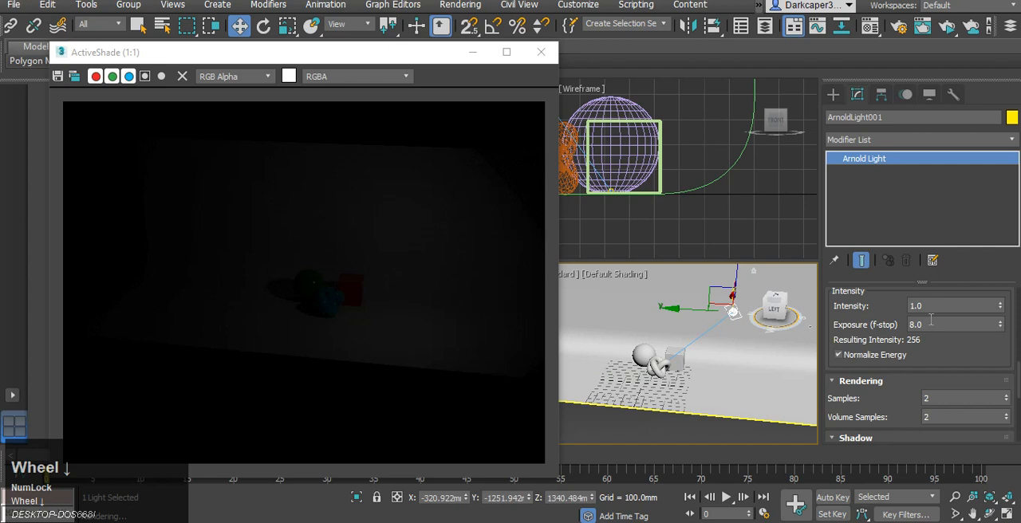
pyautogui.click(956, 328)
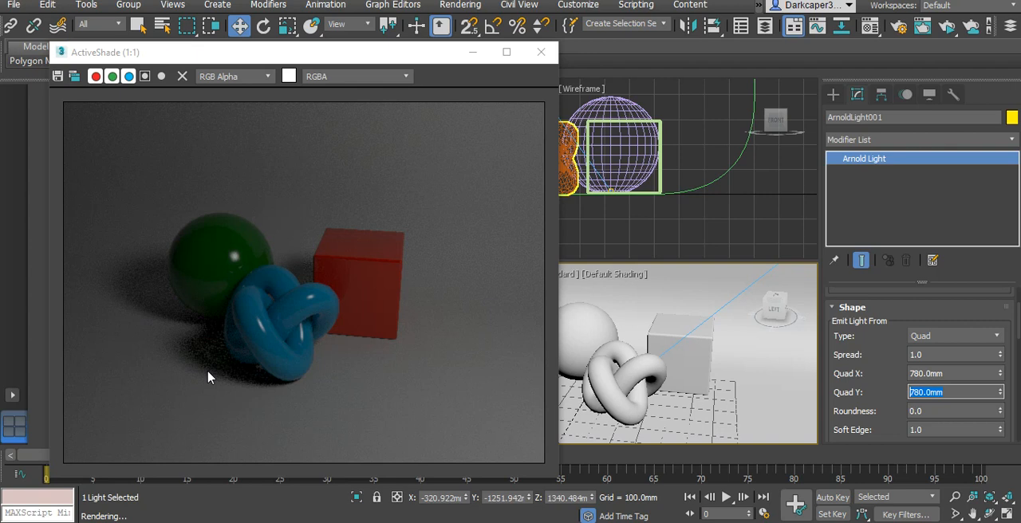
pyautogui.moveTo(223, 356)
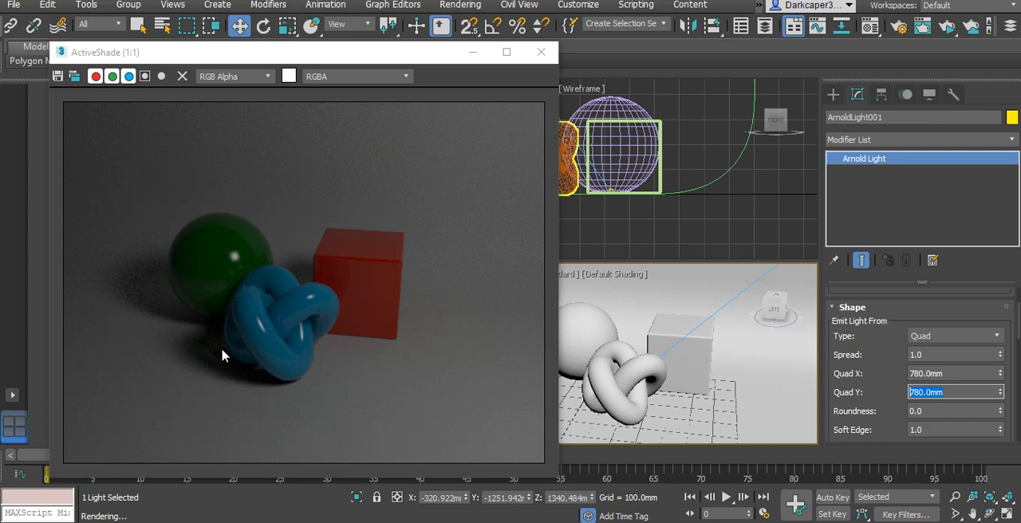
pyautogui.moveTo(274, 337)
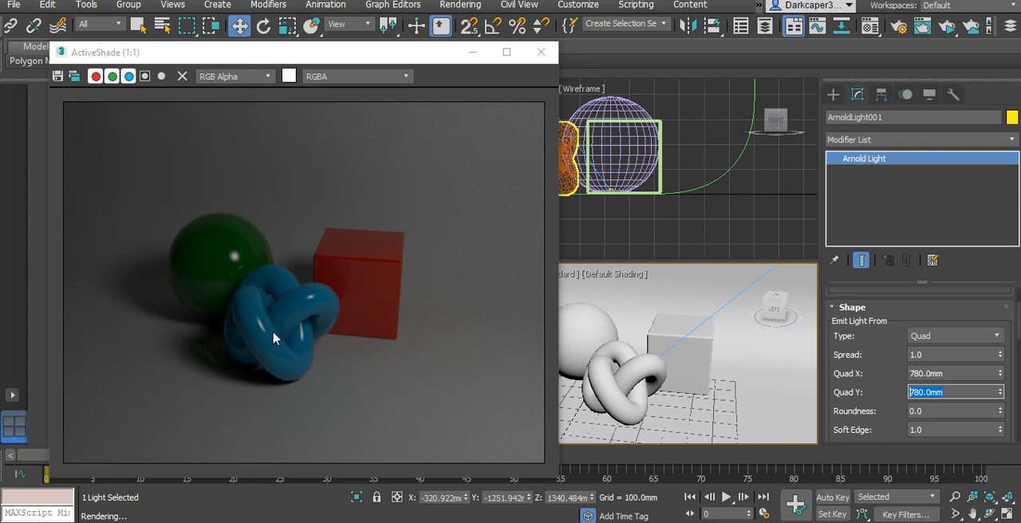
pyautogui.moveTo(310, 335)
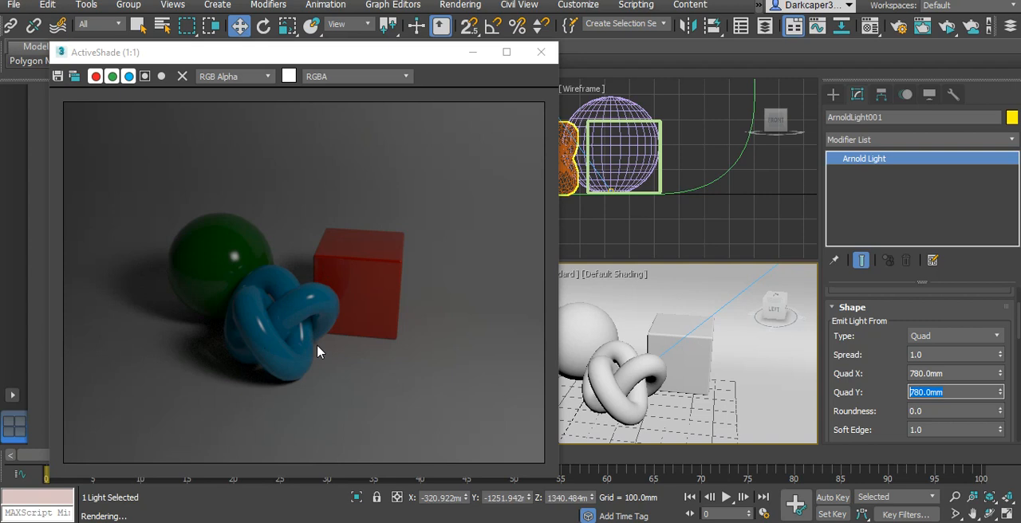
pyautogui.click(682, 356)
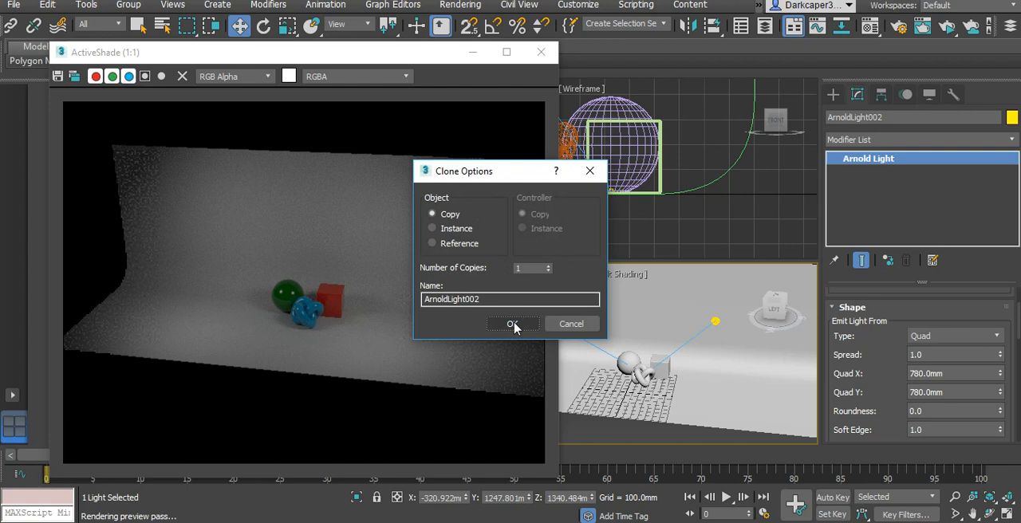
# Confirm Copy in Clone Options to create an independent Arnold light duplicate
pyautogui.click(512, 324)
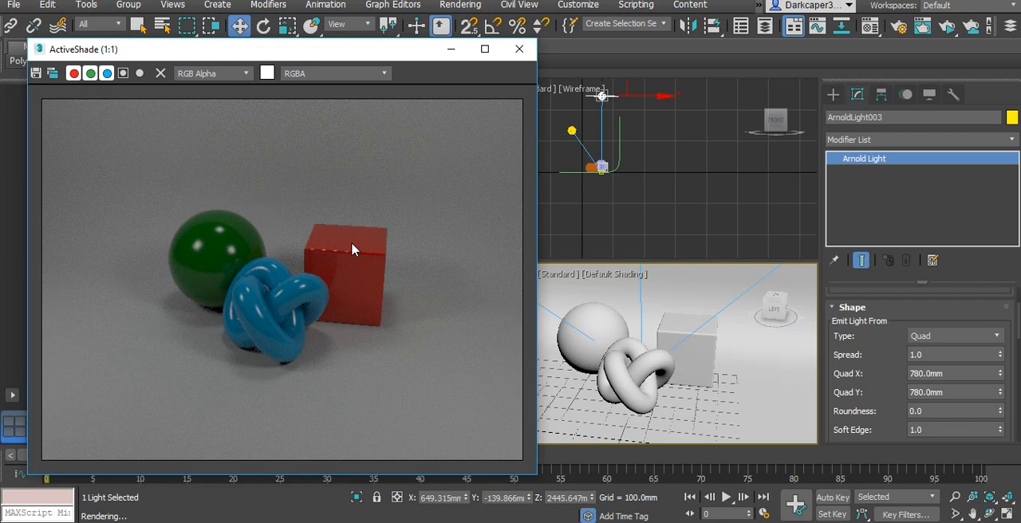
pyautogui.moveTo(415, 410)
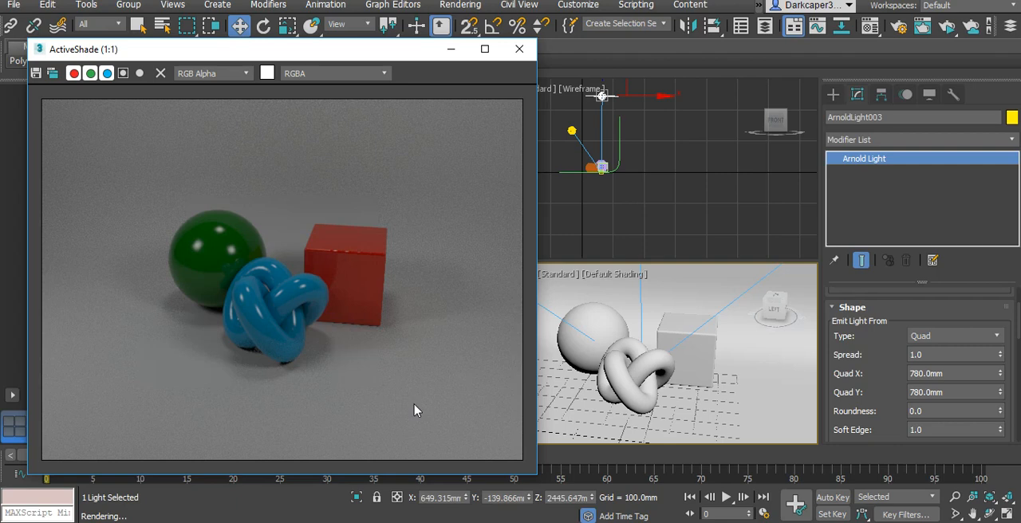
pyautogui.moveTo(157, 326)
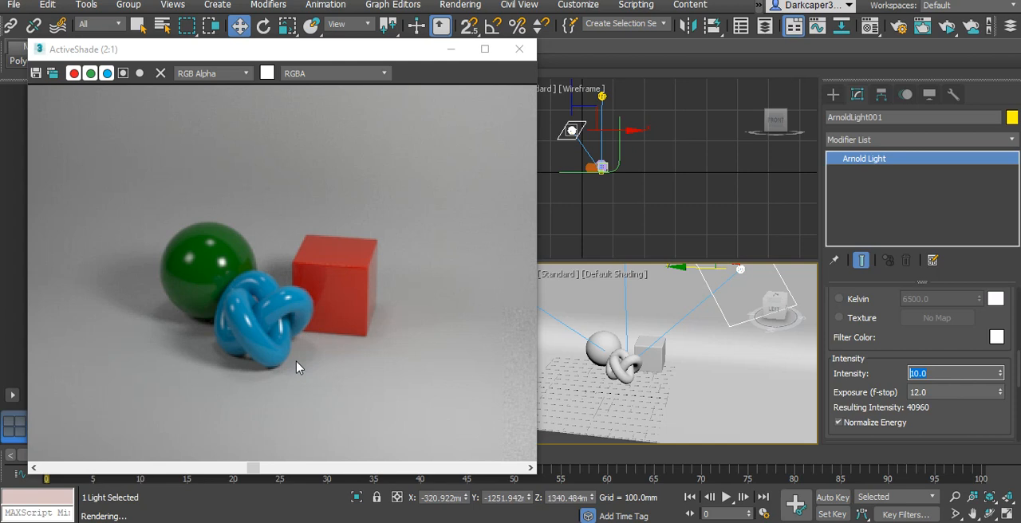
pyautogui.moveTo(227, 288)
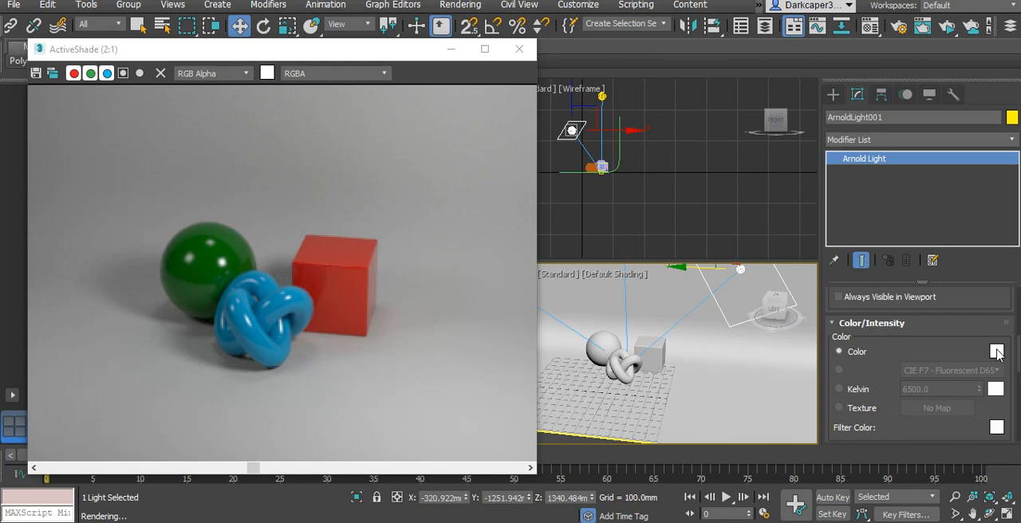
# Set ArnoldLight001's colour to RGB 166, 255, 252 (pale cyan)
pyautogui.click(998, 351)
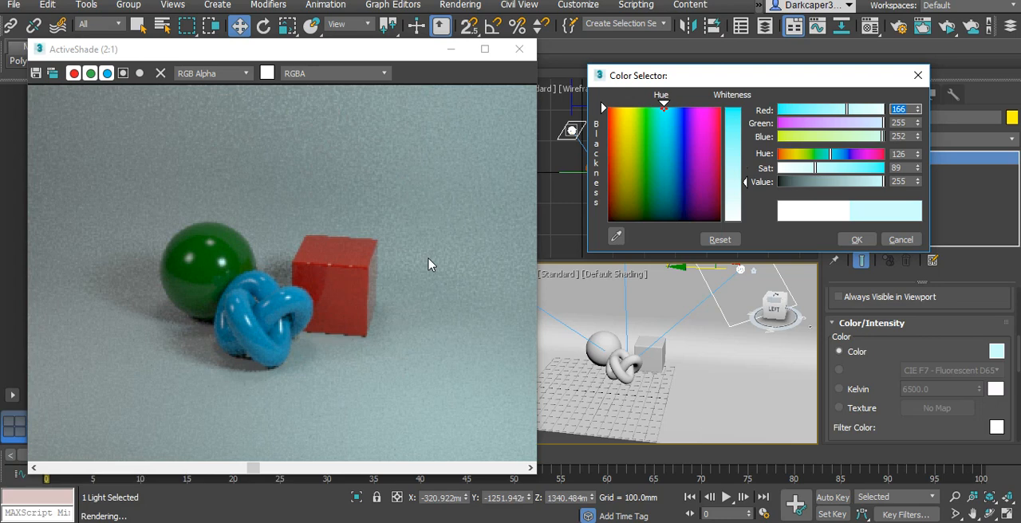
pyautogui.click(856, 240)
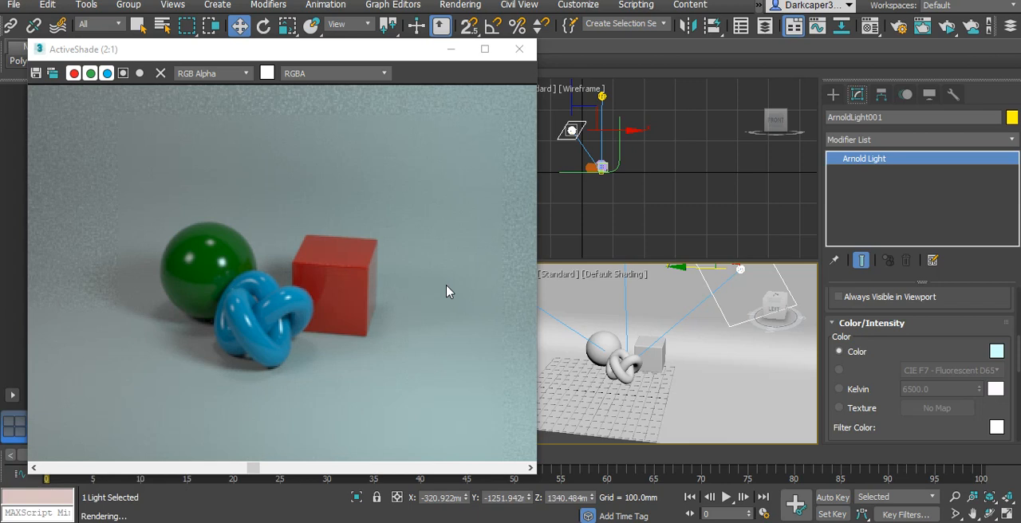